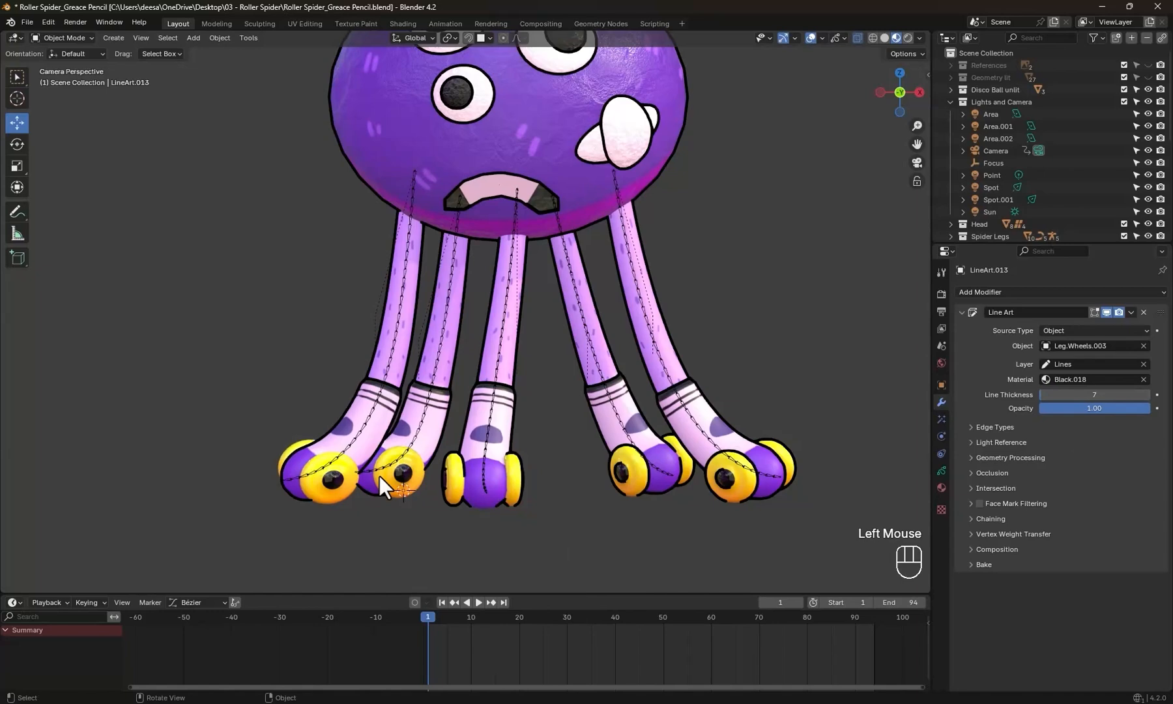
- Zoom to review the leg wheels' Line Art before opening the Roller Spider_Floor scene
scroll("down", 3)
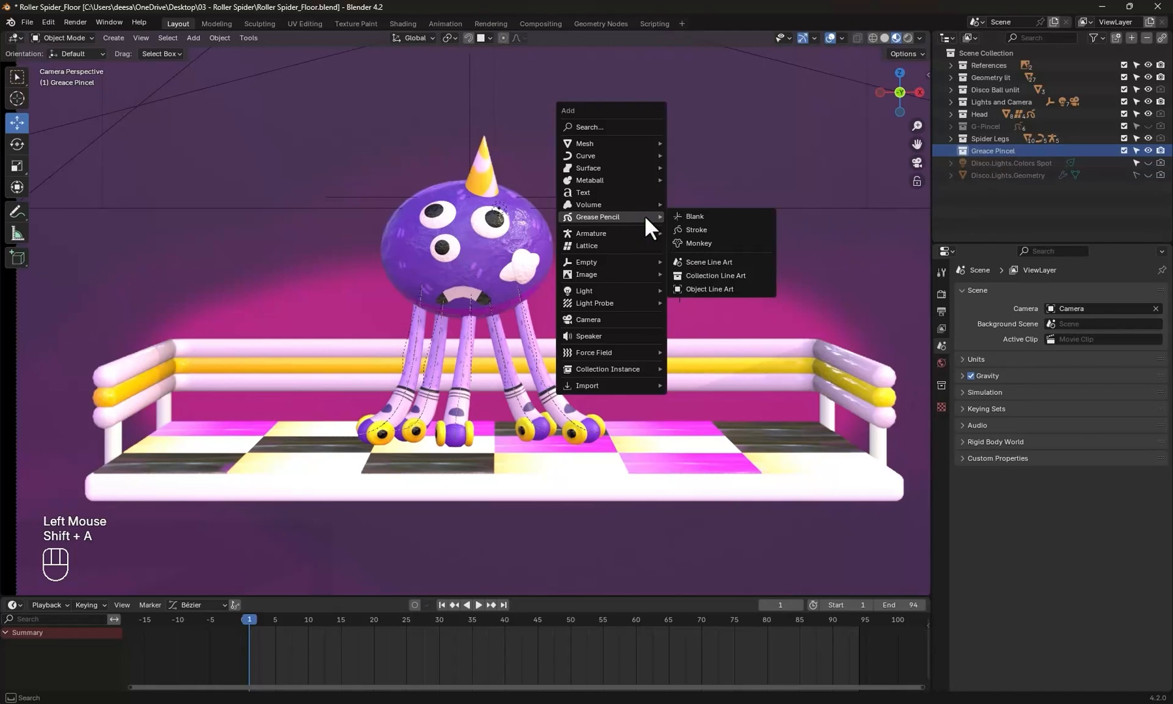
mouse_move(723, 288)
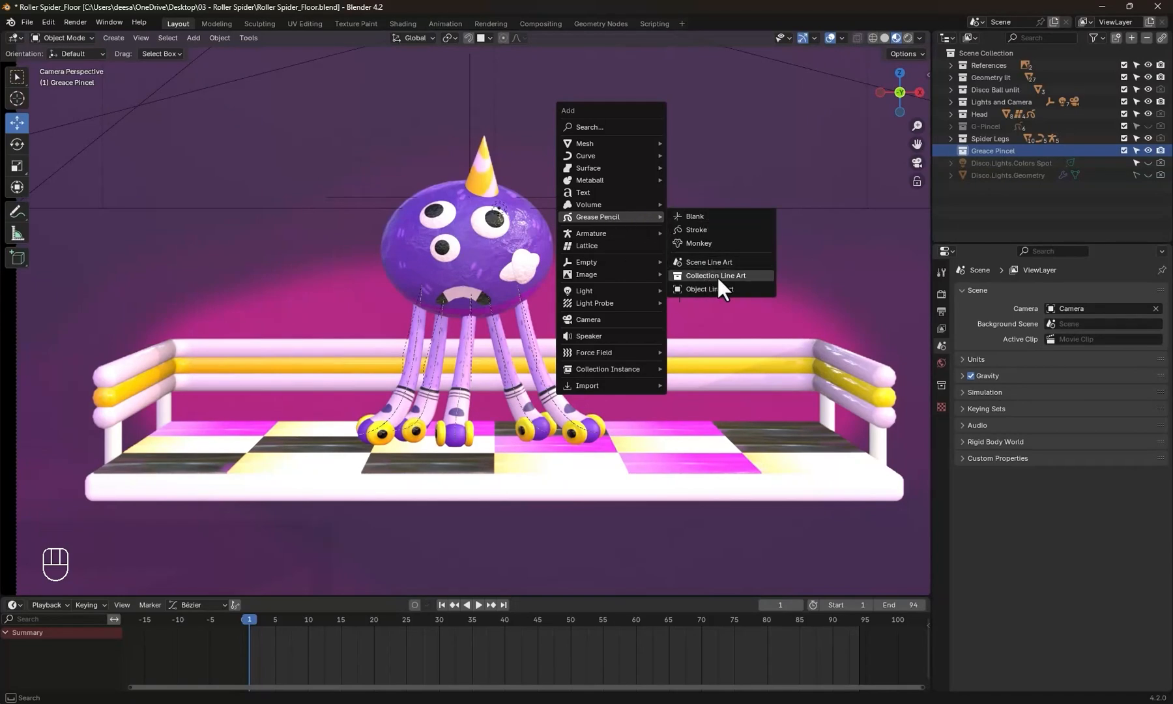
- Add a Collection Line Art object targeting the Greace Pincel collection
left_click(714, 275)
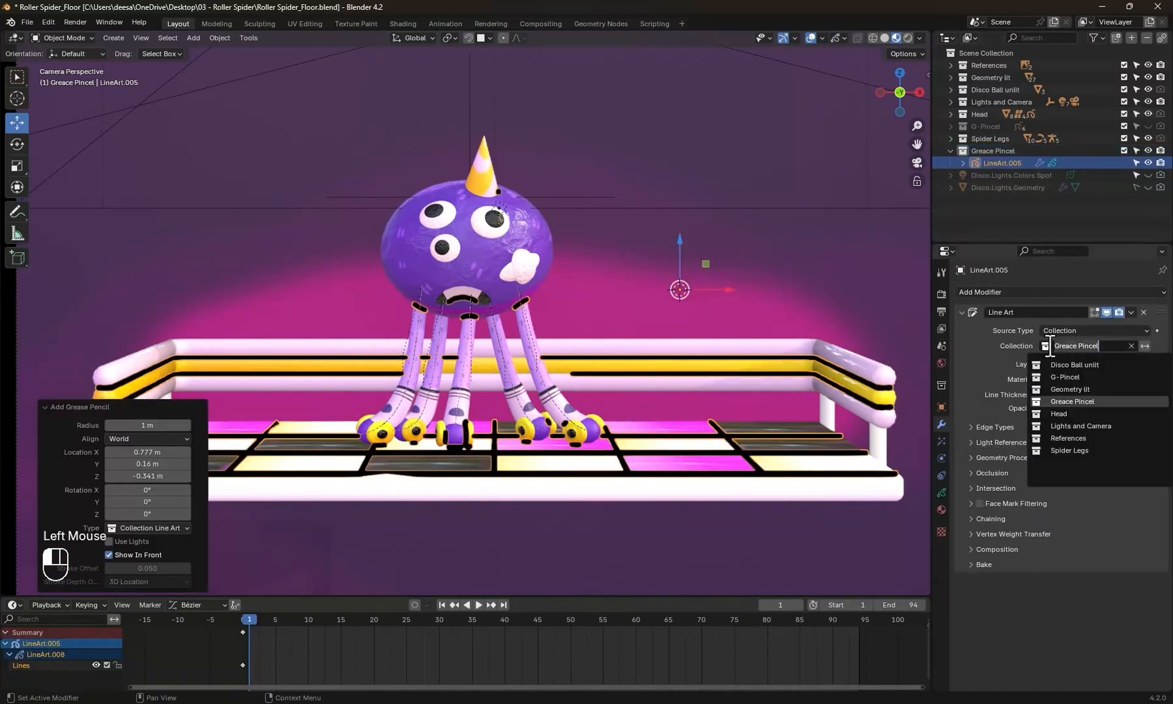
left_click(1058, 413)
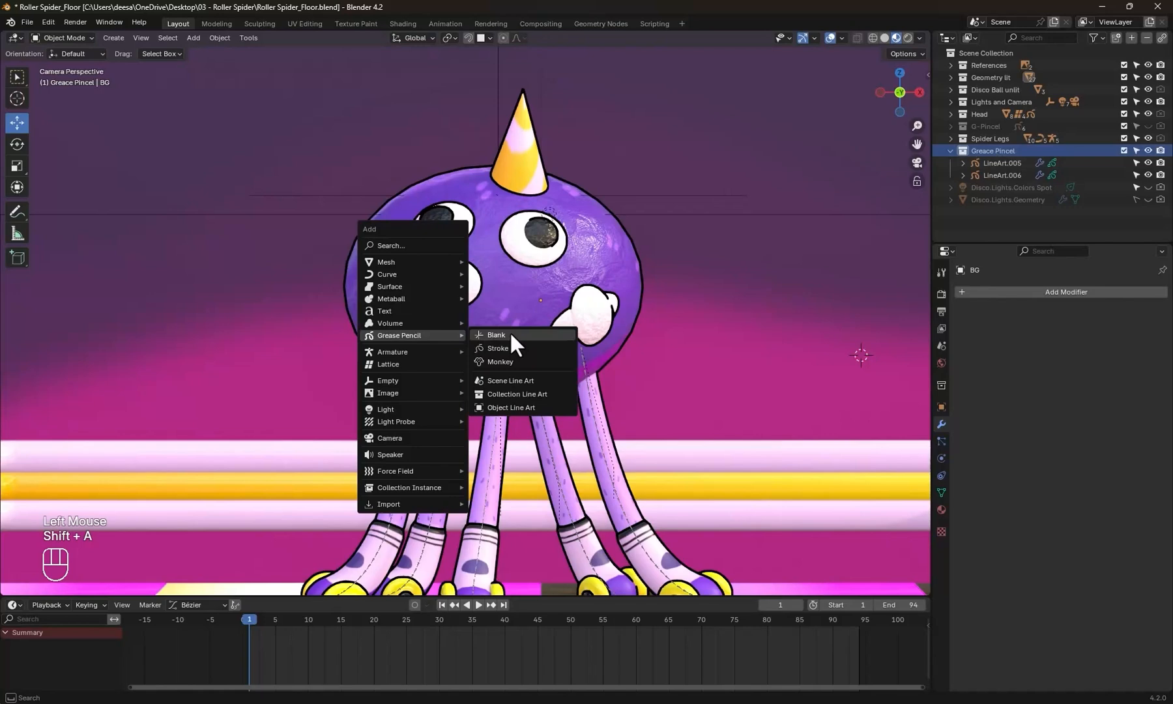
- Add a blank Grease Pencil object and enter Draw Mode to sketch head hair
left_click(495, 334)
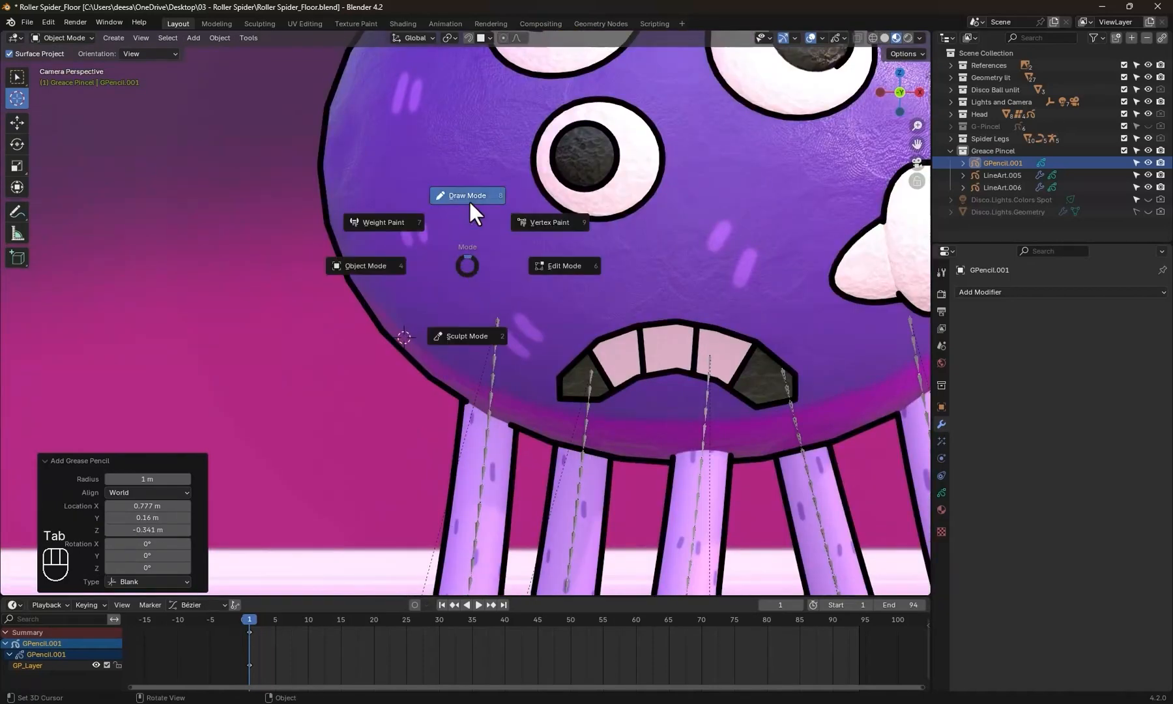
left_click(467, 196)
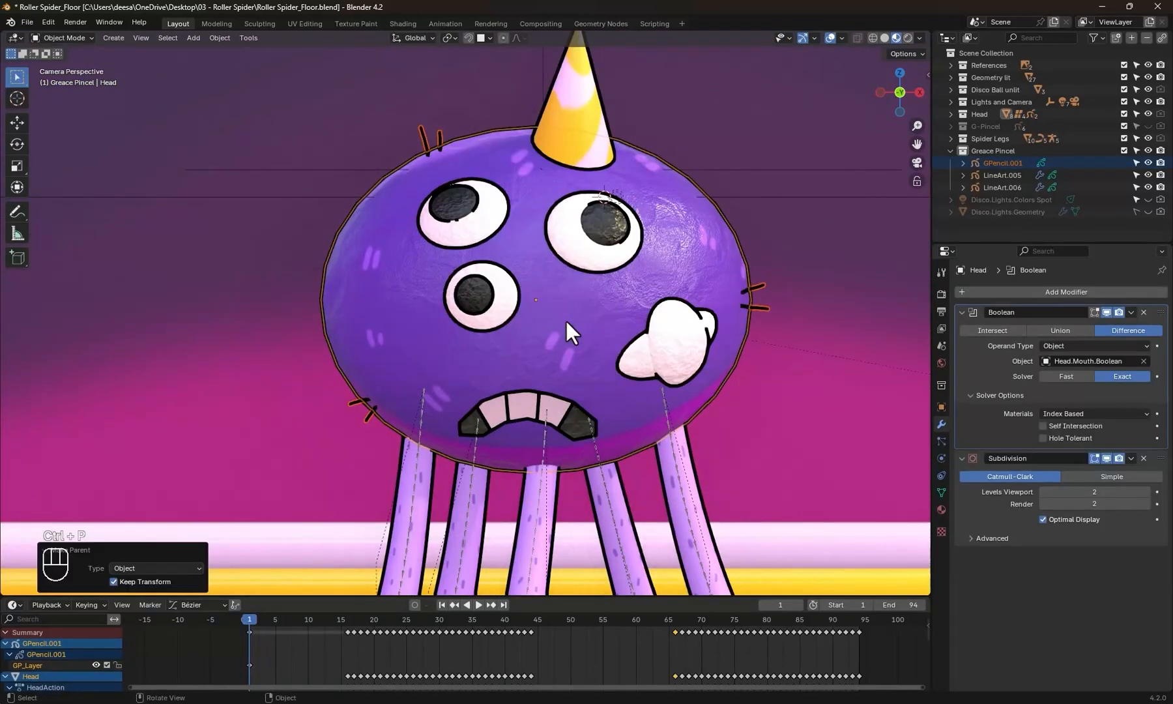
- Parent the hair Grease Pencil to the Head with Object (Keep Transform)
left_click(480, 605)
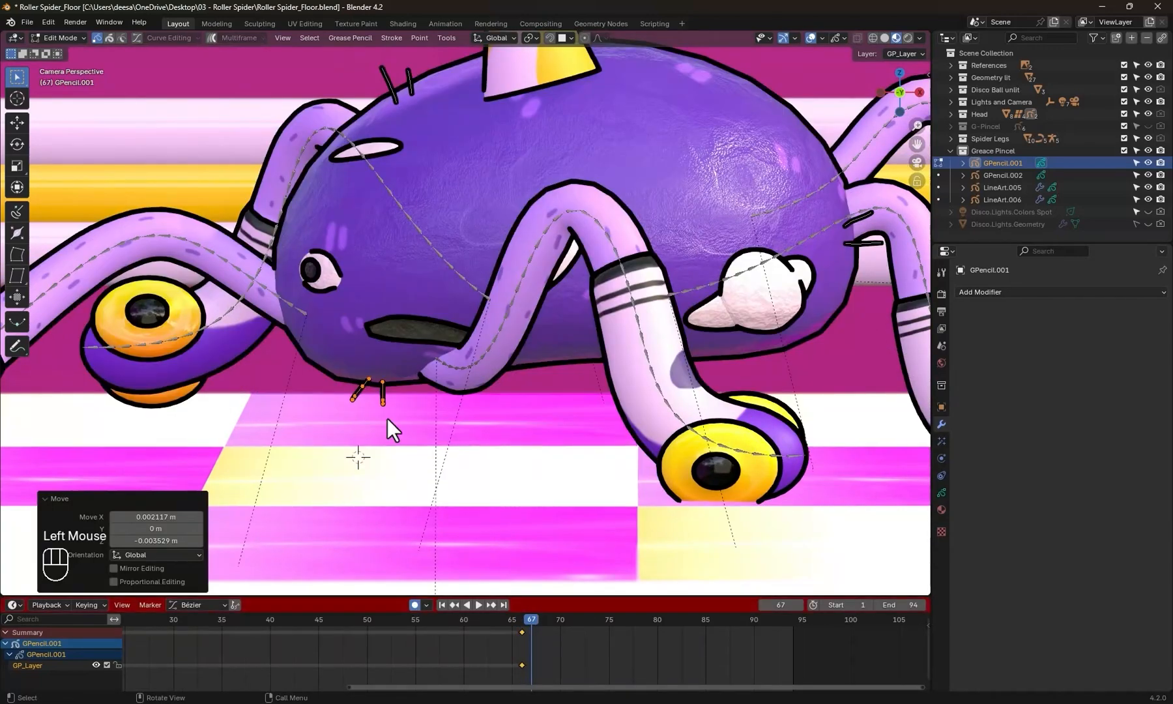
- Move the hair stroke points on GPencil.001 at frame 67 to sit on the squashed head
scroll("down", 3)
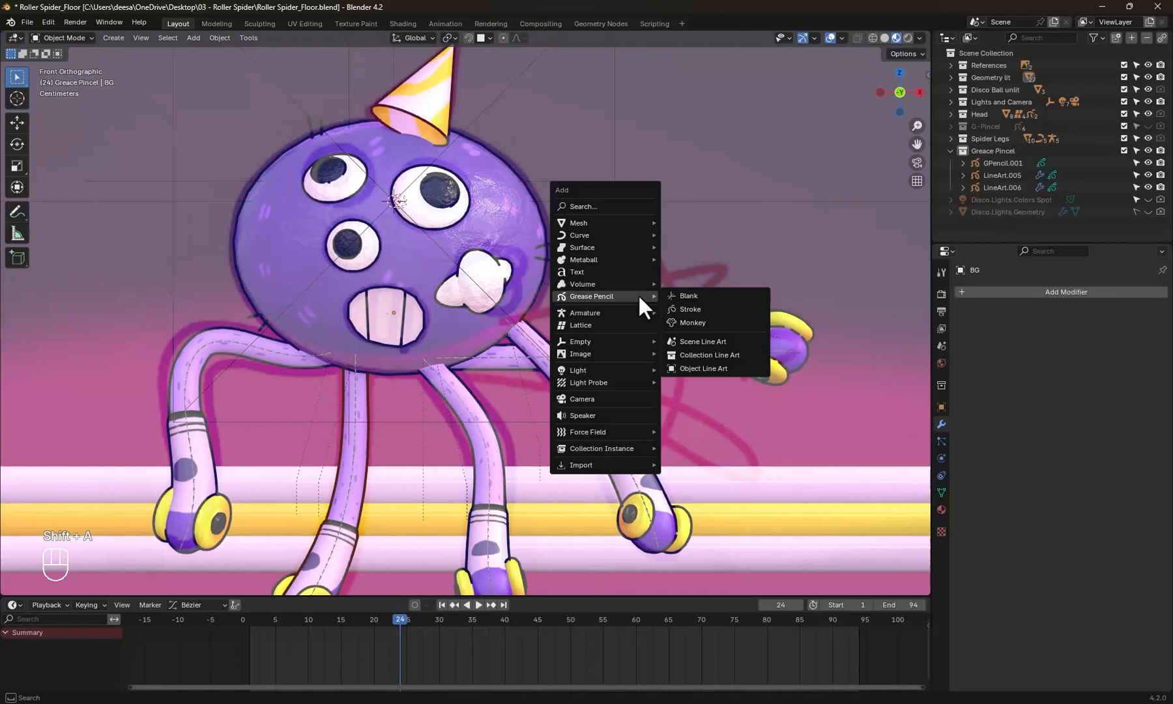
- Add a blank Grease Pencil object at frame 24 in front orthographic view
left_click(687, 294)
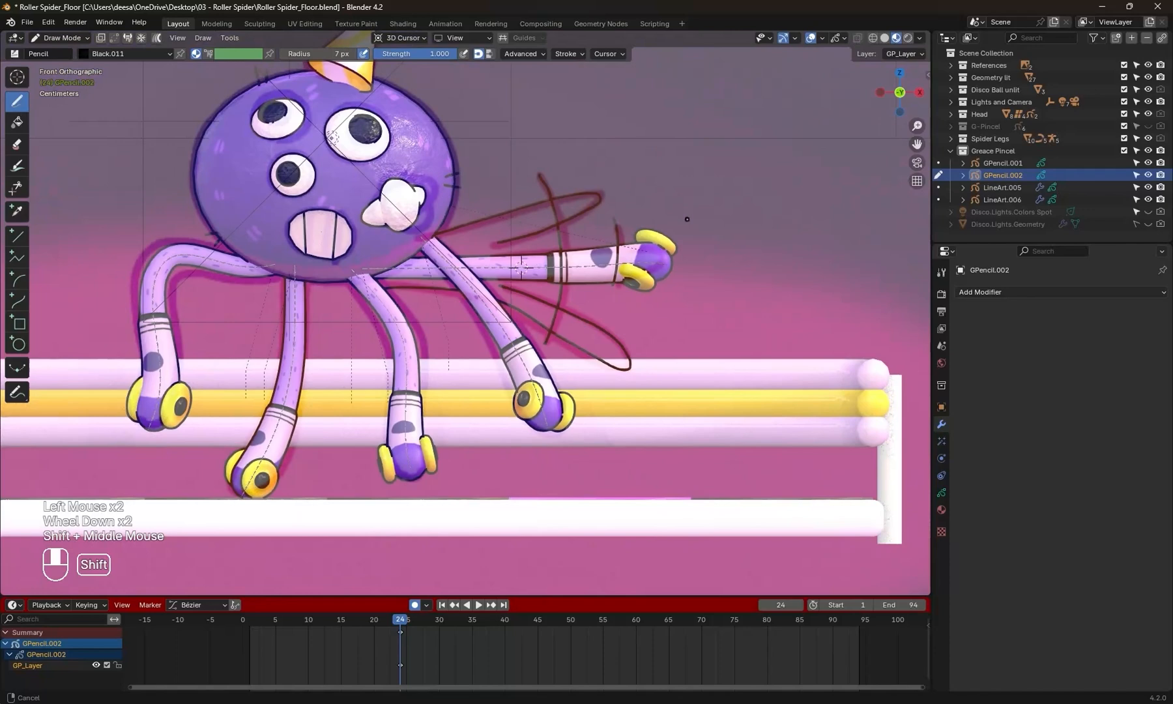
- Draw smear strokes behind the swinging legs, stepping frames from 24 toward 34
key("Right")
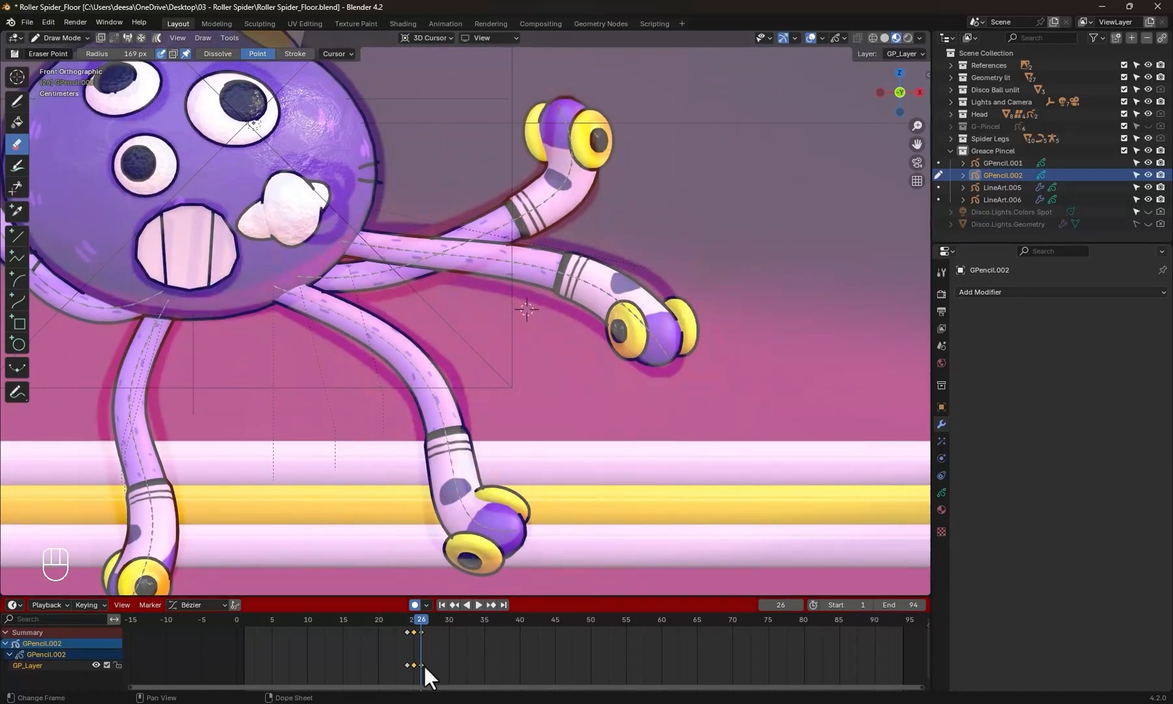
scroll("down", 3)
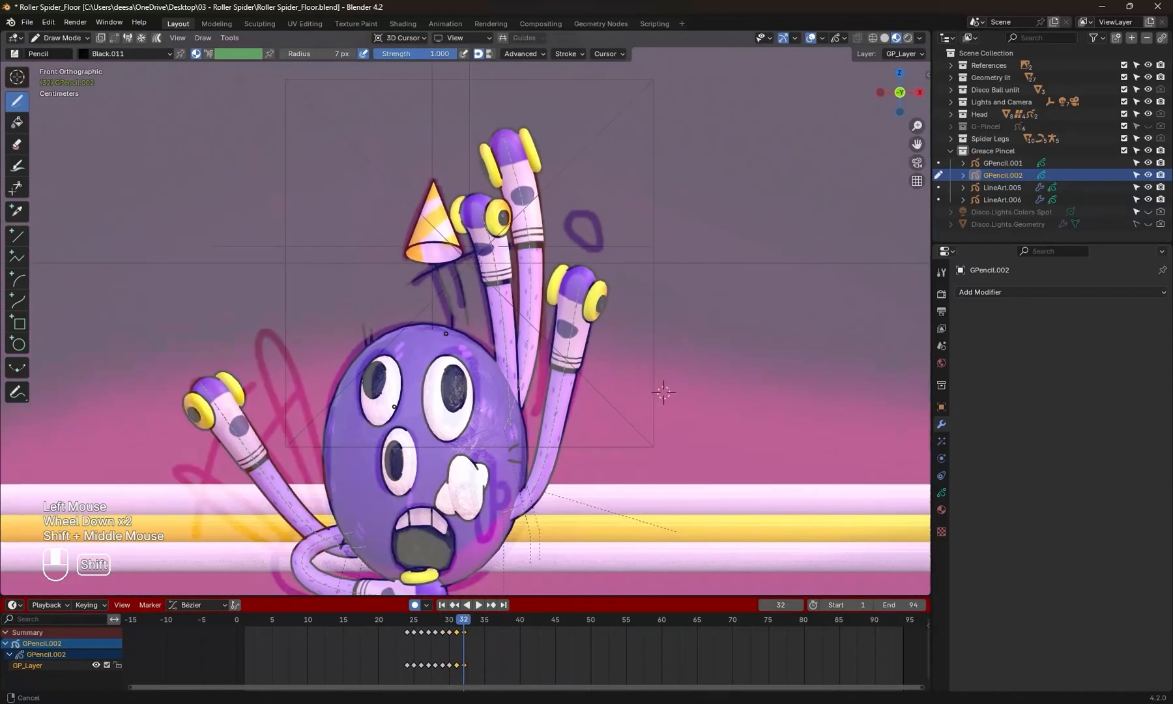
key("Right")
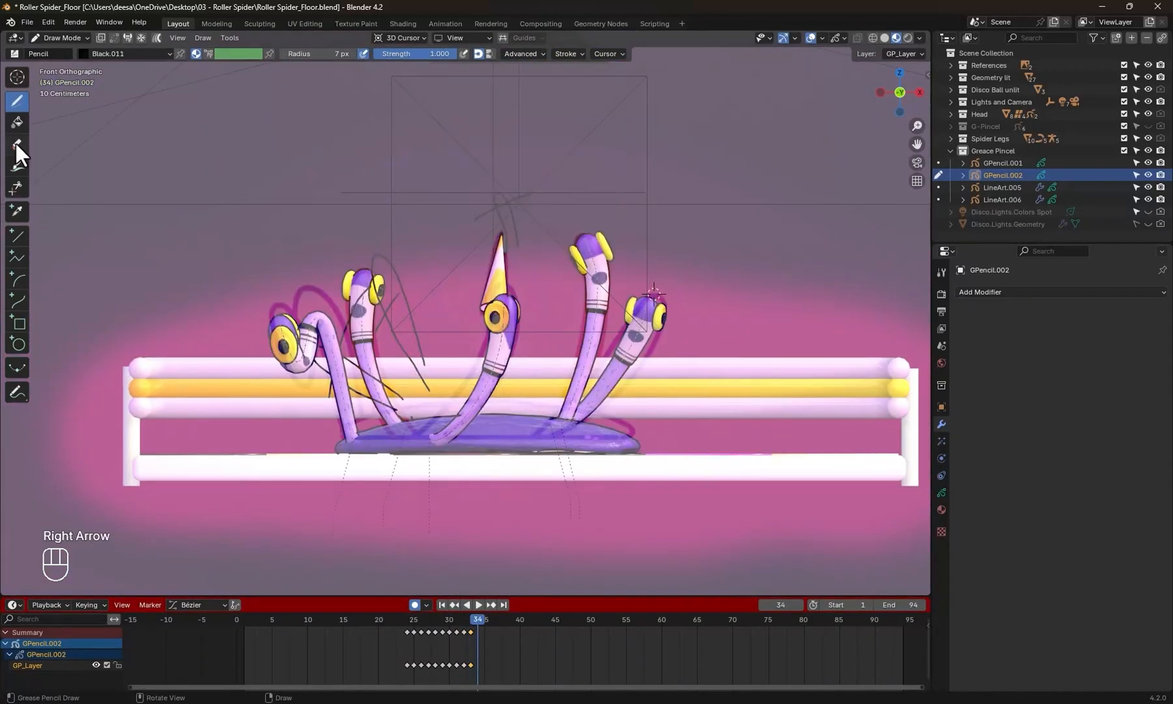